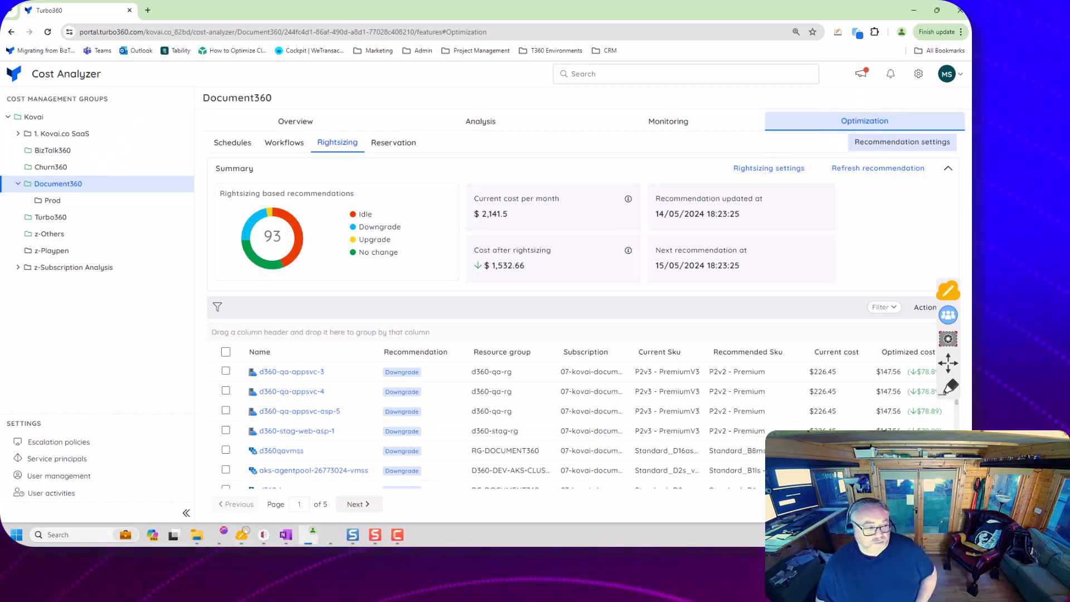
{"action": "mouse_move", "coordinate": [949, 386]}
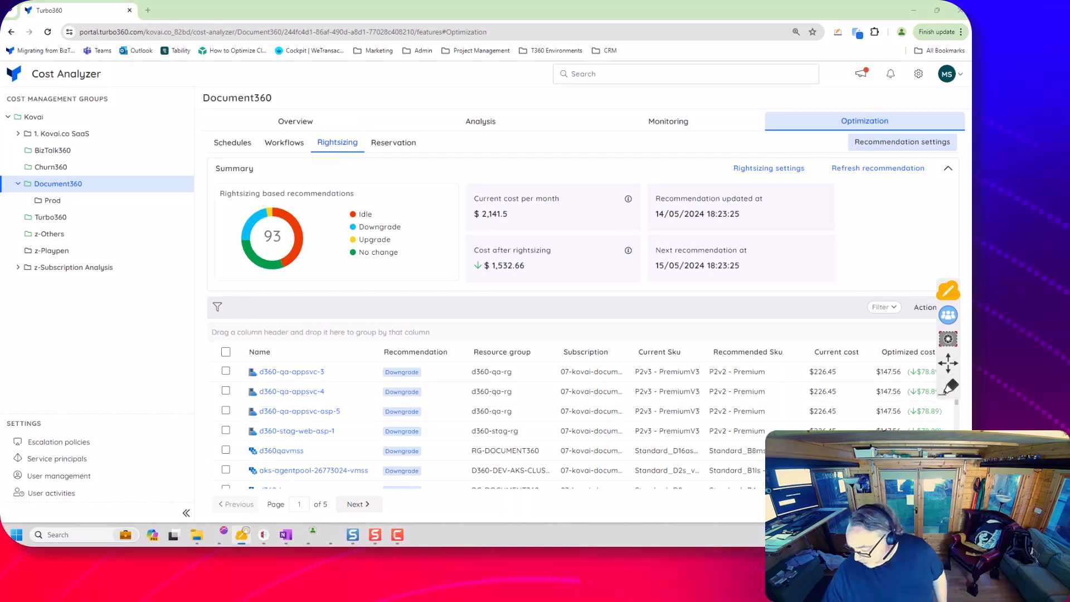
- Set a Recommendation == filter with only the Idle value ticked on the rightsizing list
{"action": "left_click", "coordinate": [882, 307]}
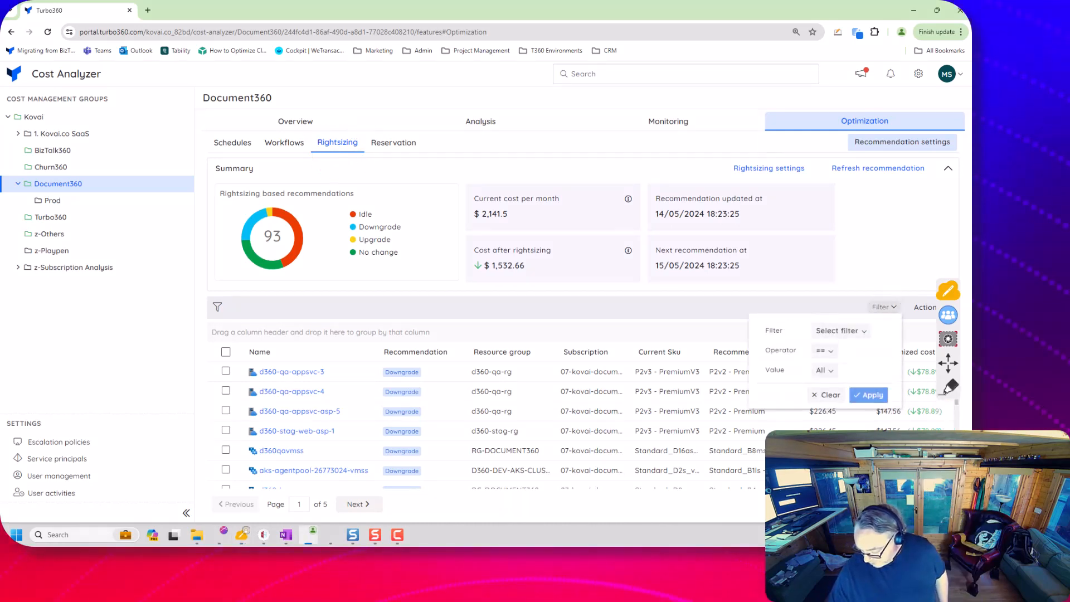
{"action": "left_click", "coordinate": [840, 330]}
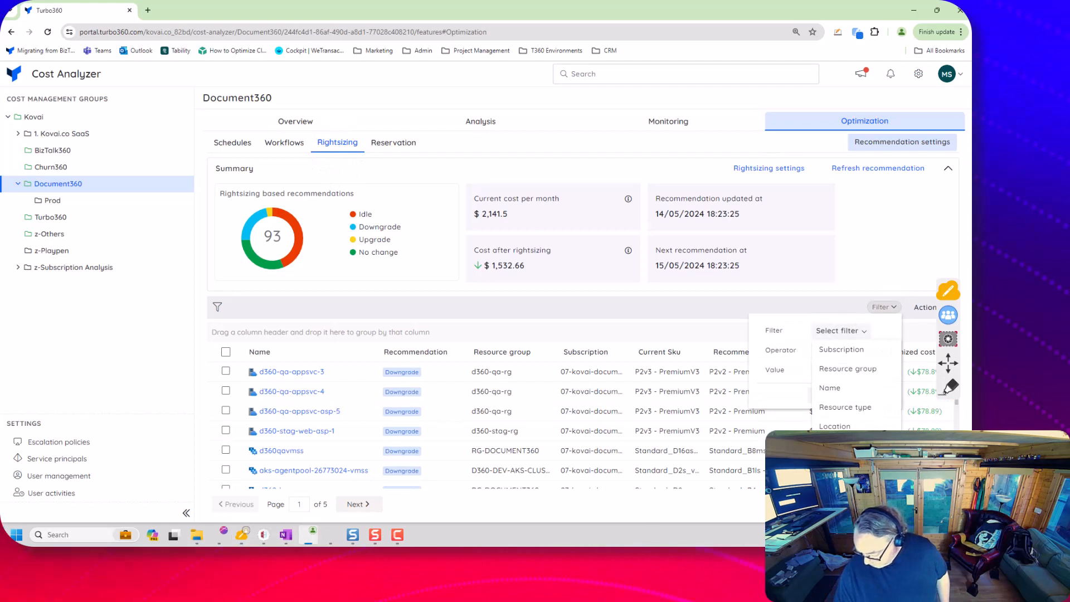
{"action": "left_click", "coordinate": [848, 331]}
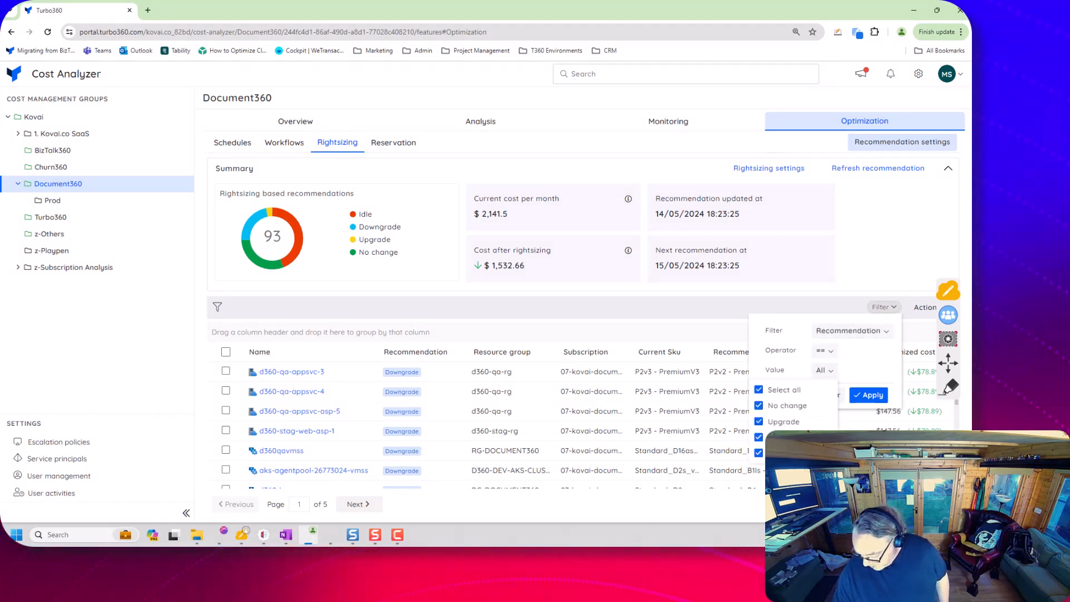
{"action": "left_click", "coordinate": [825, 370]}
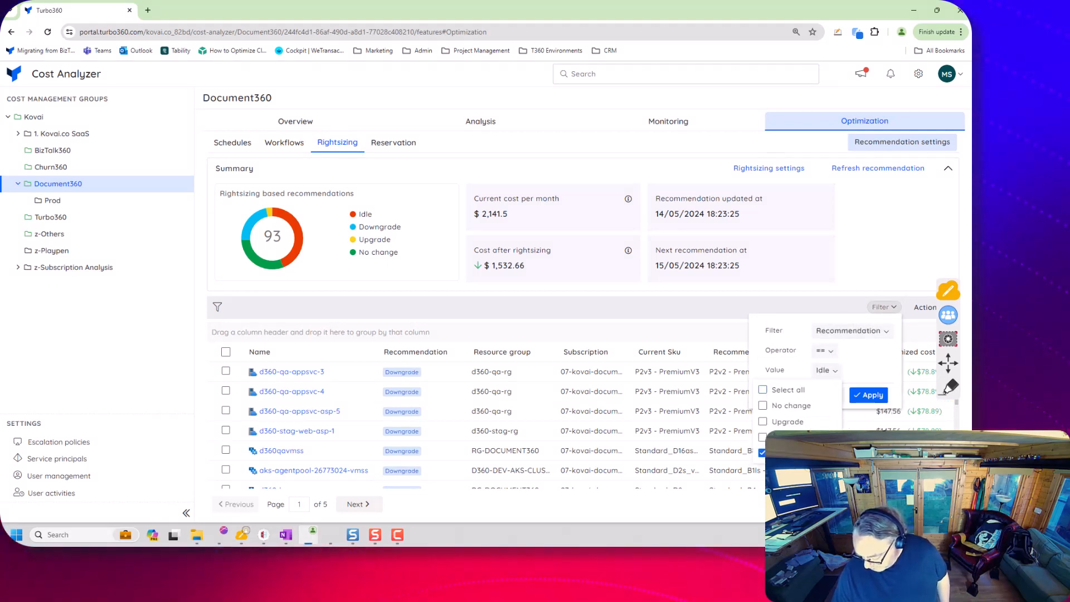
{"action": "left_click", "coordinate": [872, 394]}
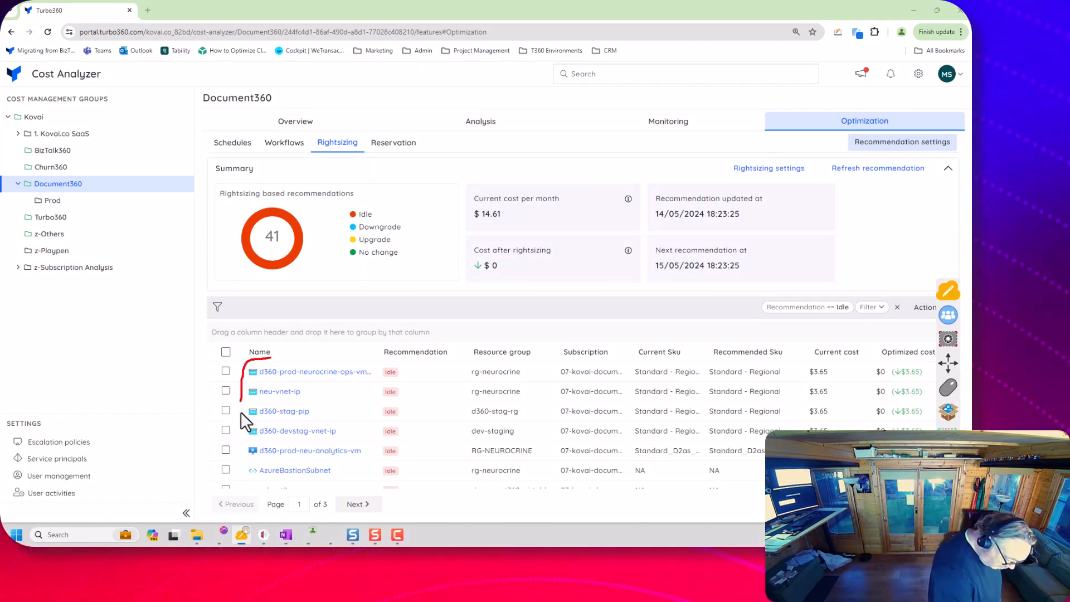
{"action": "mouse_move", "coordinate": [244, 482]}
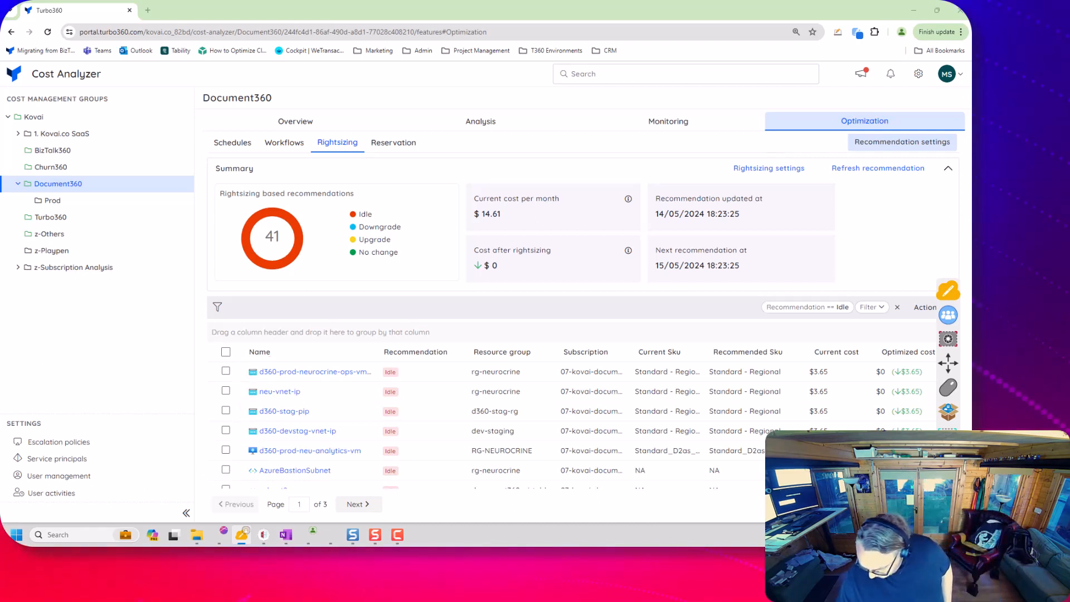
- Scroll the Idle-filtered grid to reveal subnets like AzureBastionSubnet with no SKU or cost
{"action": "scroll", "scroll_direction": "down", "scroll_amount": 3}
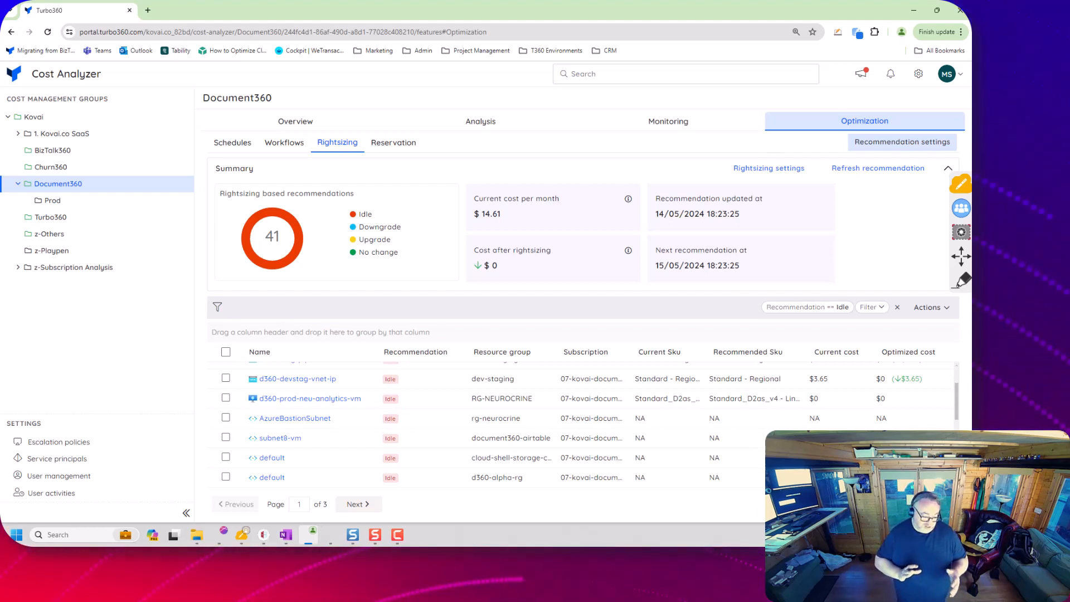
{"action": "mouse_move", "coordinate": [961, 280]}
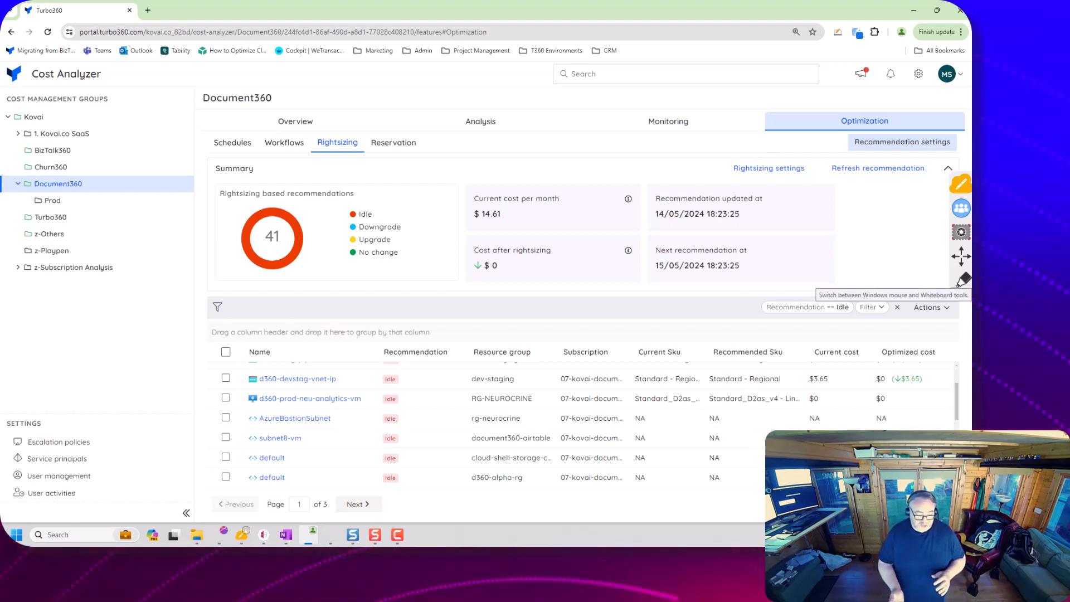